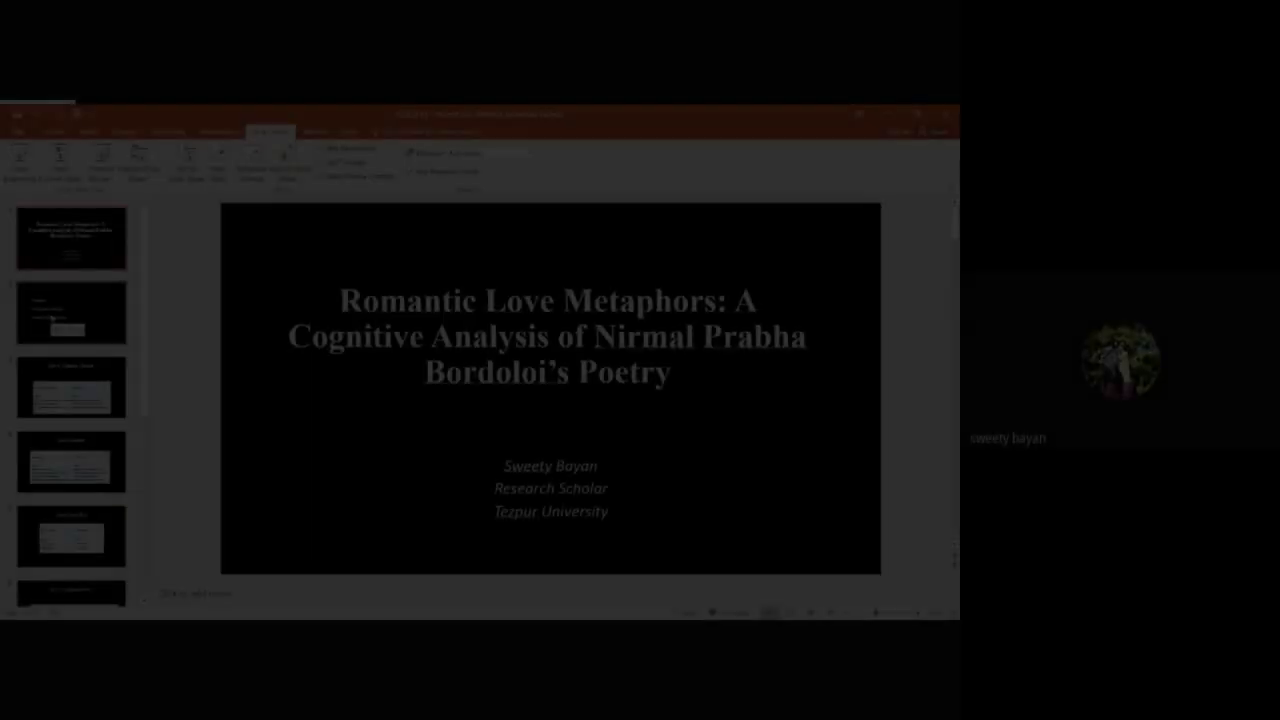
Step: Advance through the topics slide (slide 2) to slide 3, "Love is Madness/ Insanity"
left_click(72, 312)
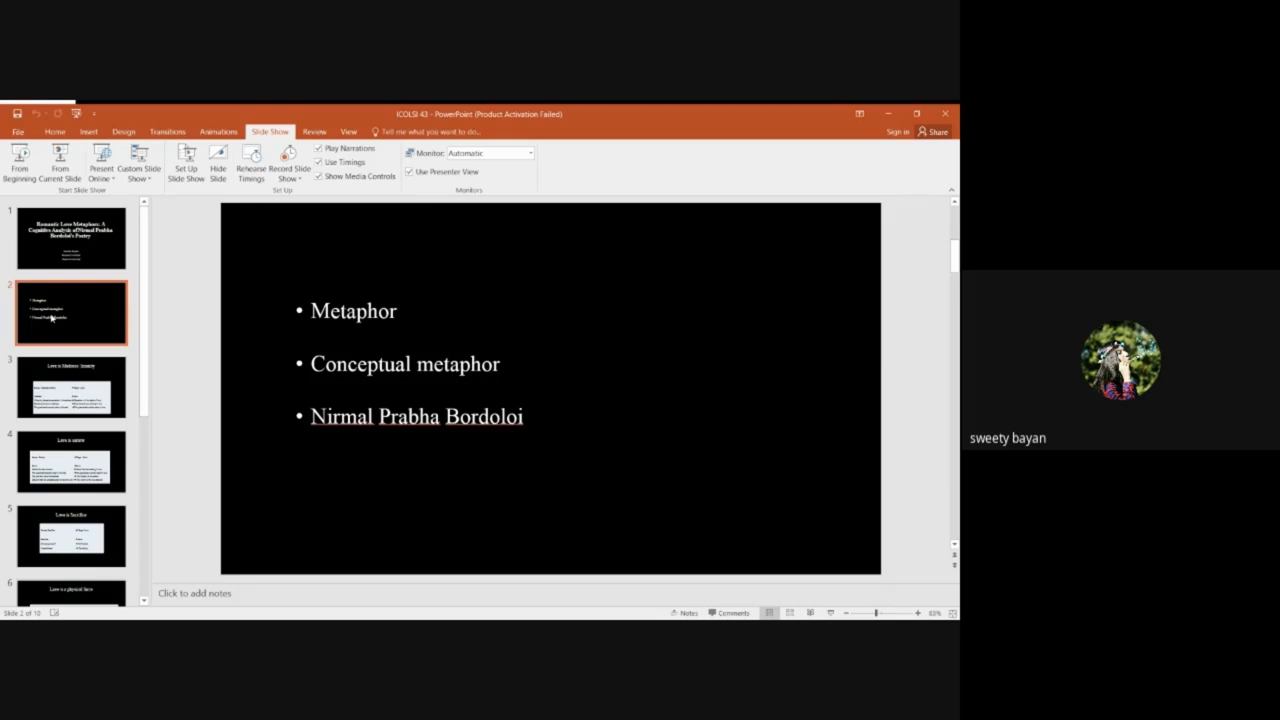
left_click(72, 384)
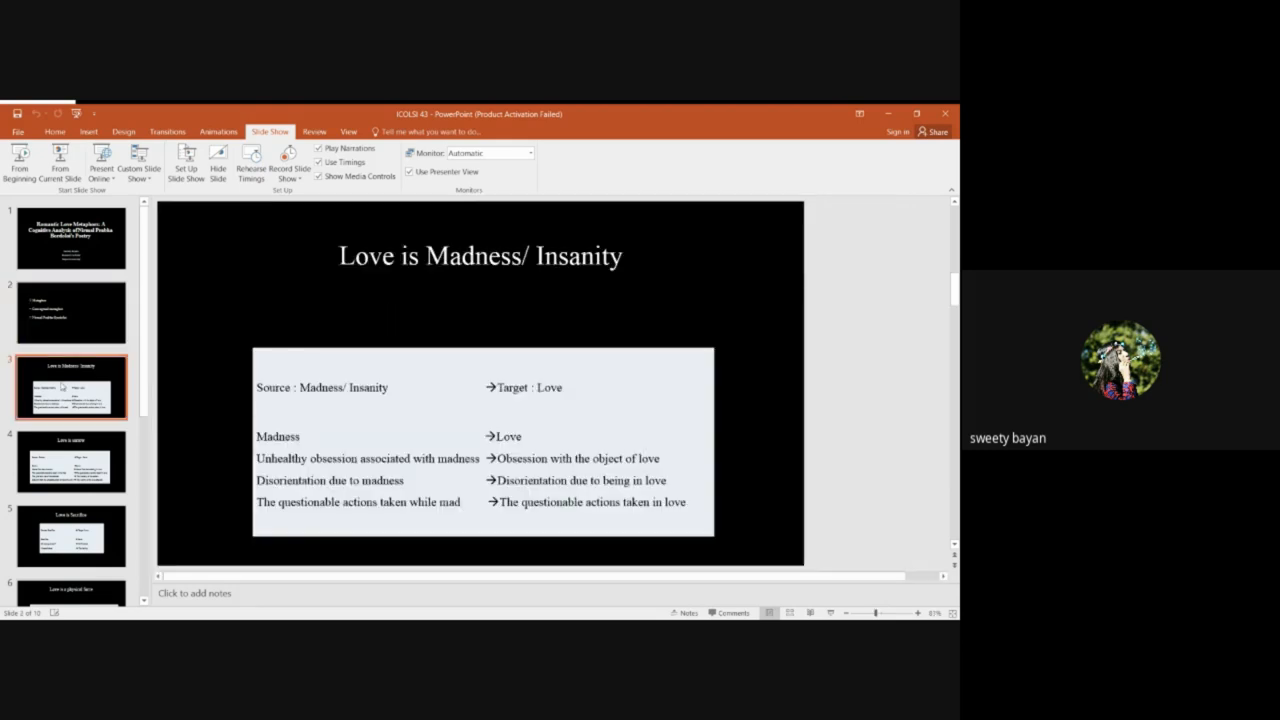